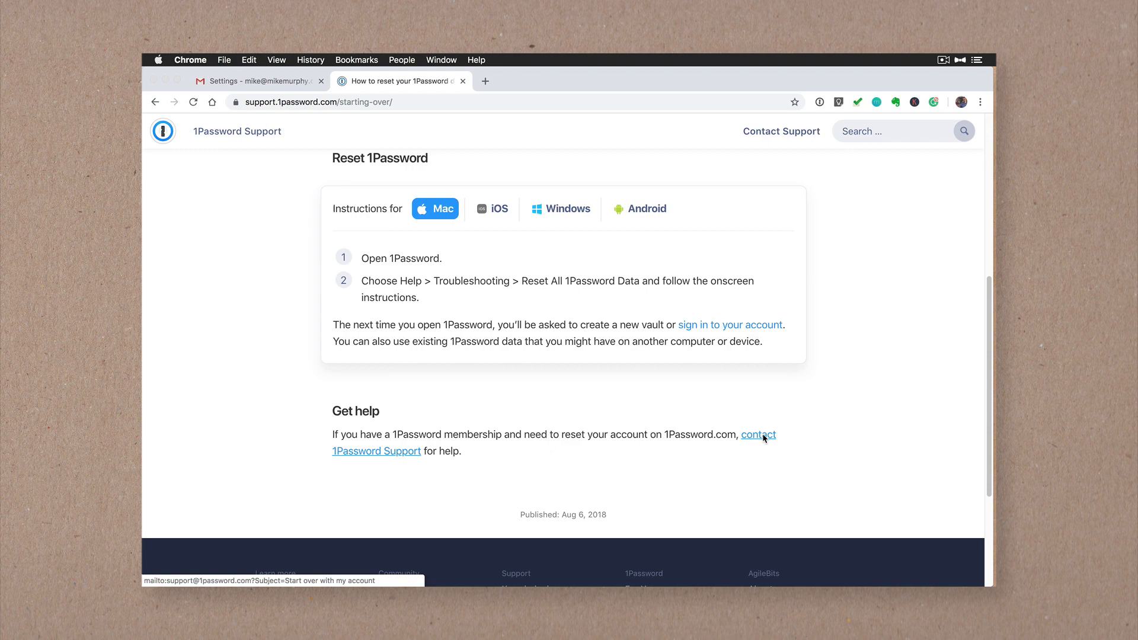
Follow the 1Password support mailto link and cancel Apple Mail's Message Import prompt
left_click(758, 434)
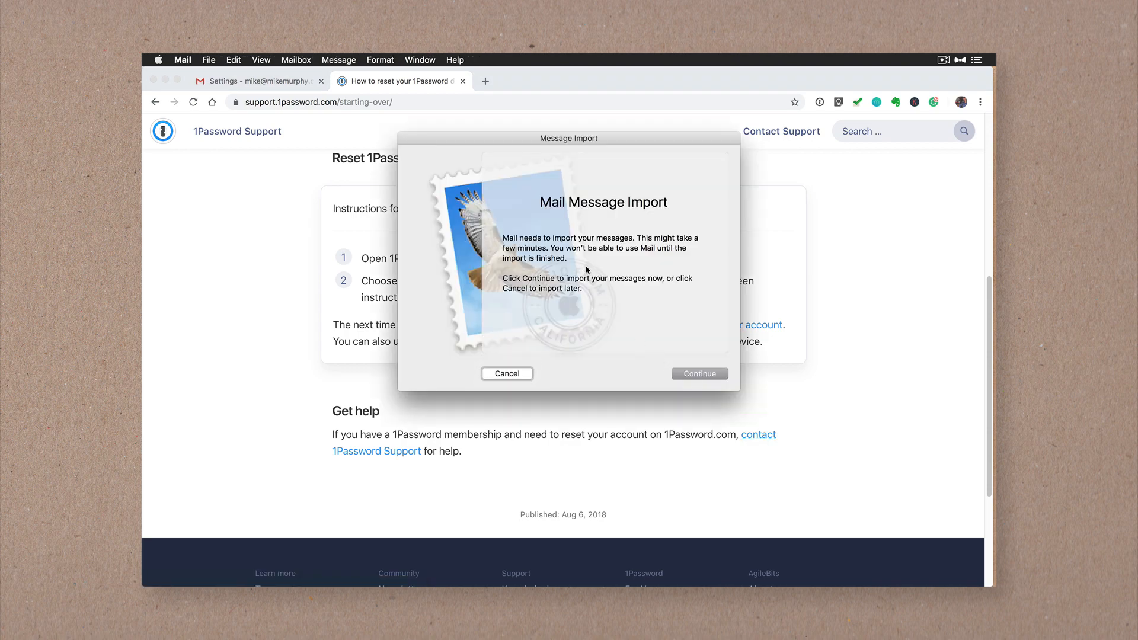
mouse_move(506, 375)
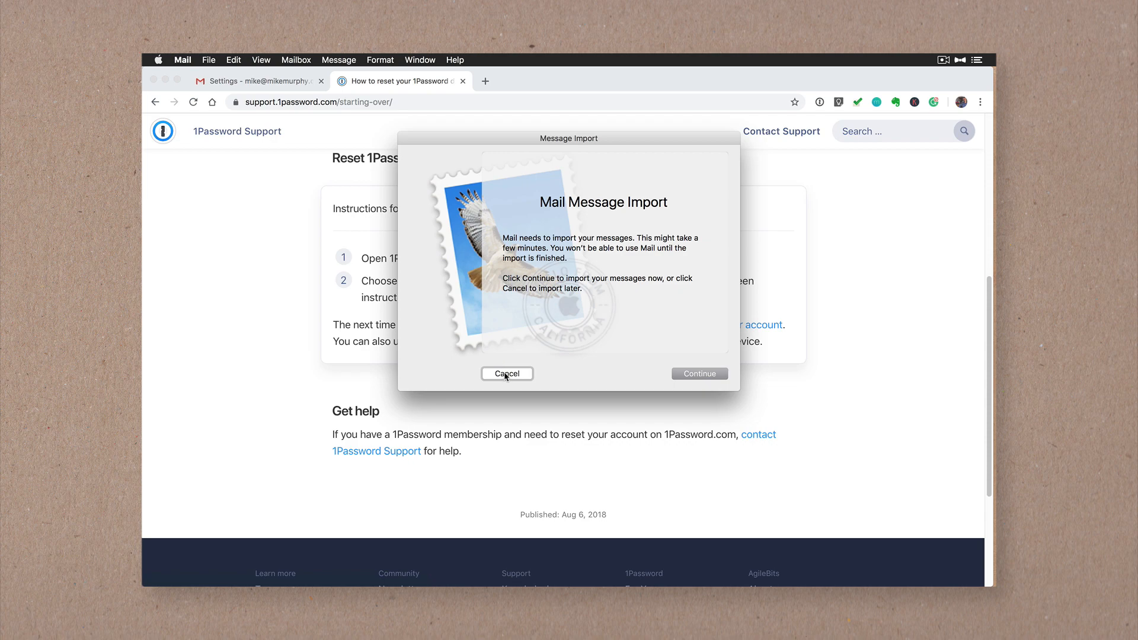
left_click(508, 373)
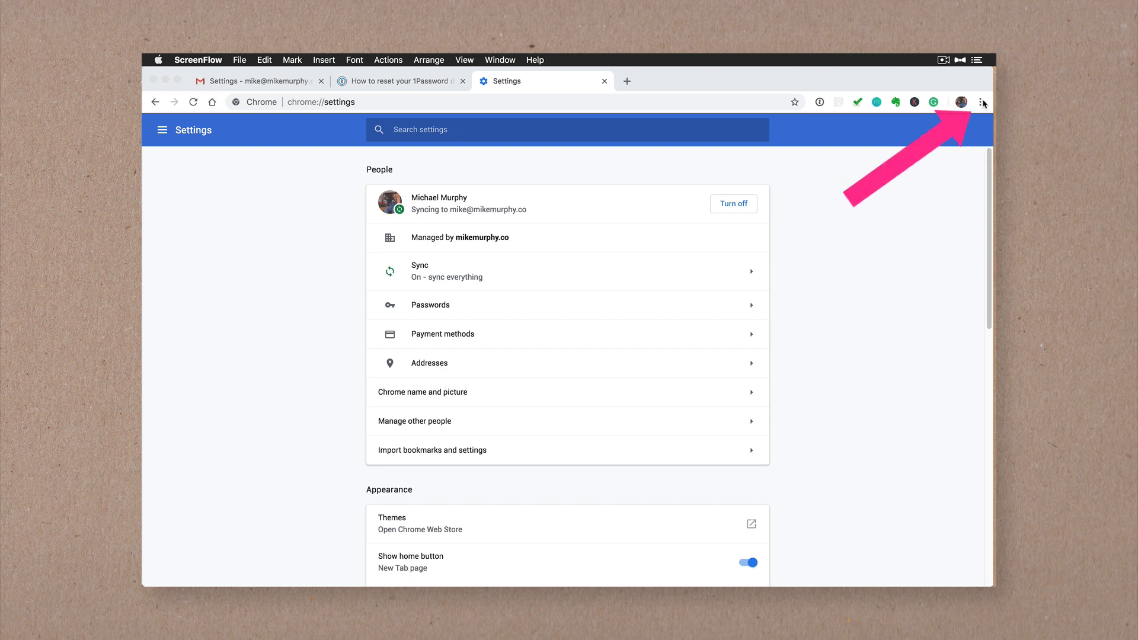
Reach Privacy and security in Chrome Settings via the side menu's Advanced section
left_click(980, 102)
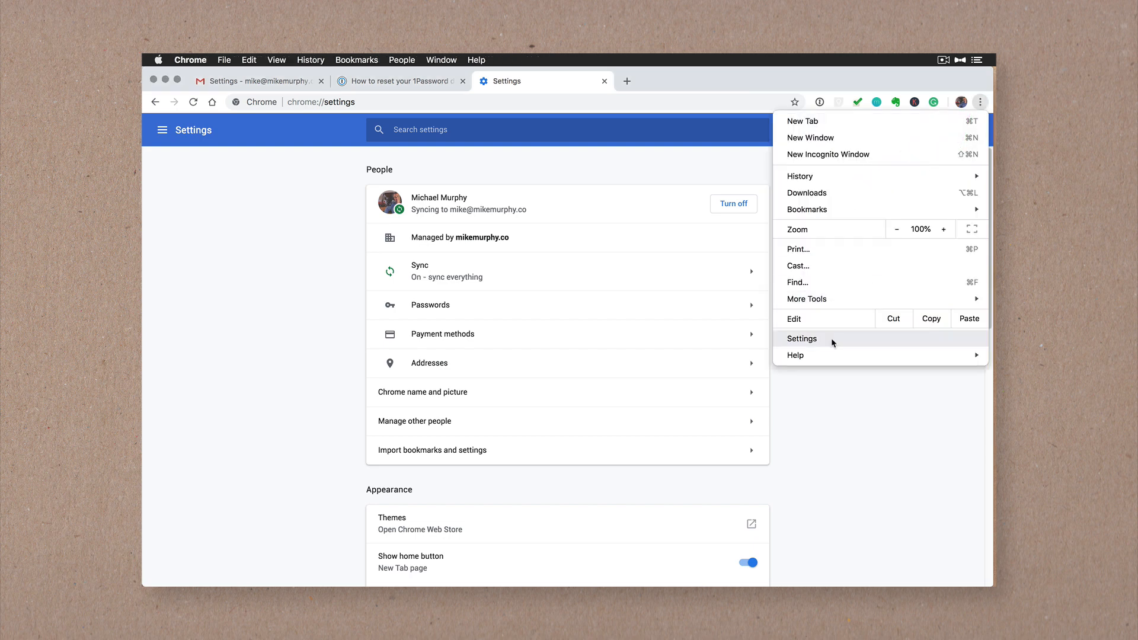
left_click(190, 59)
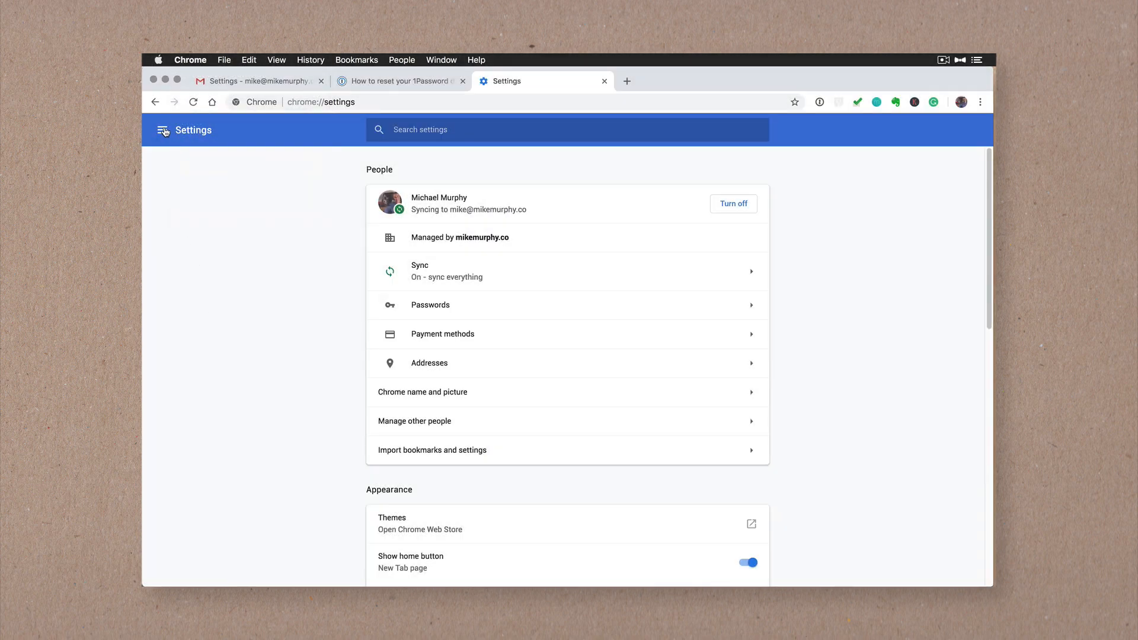
left_click(163, 130)
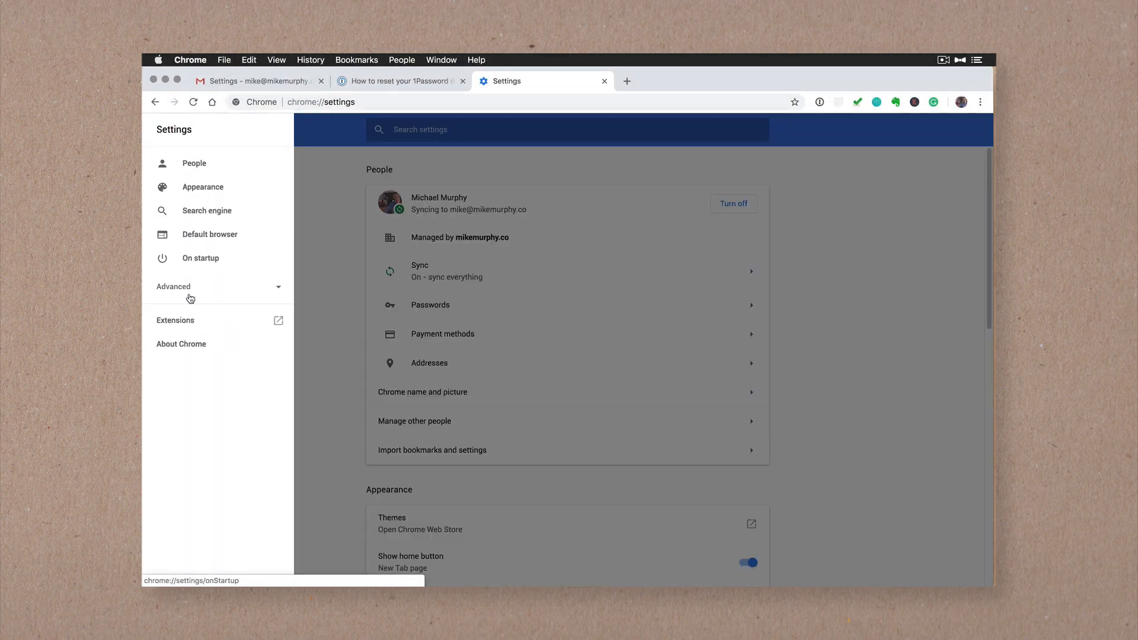
left_click(173, 285)
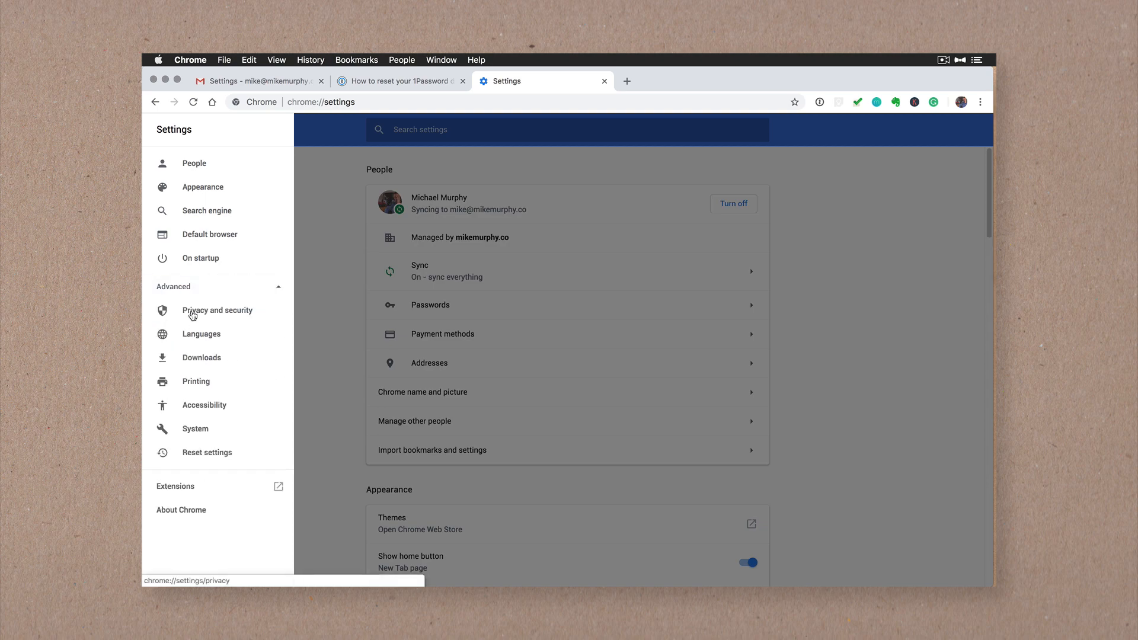
left_click(218, 310)
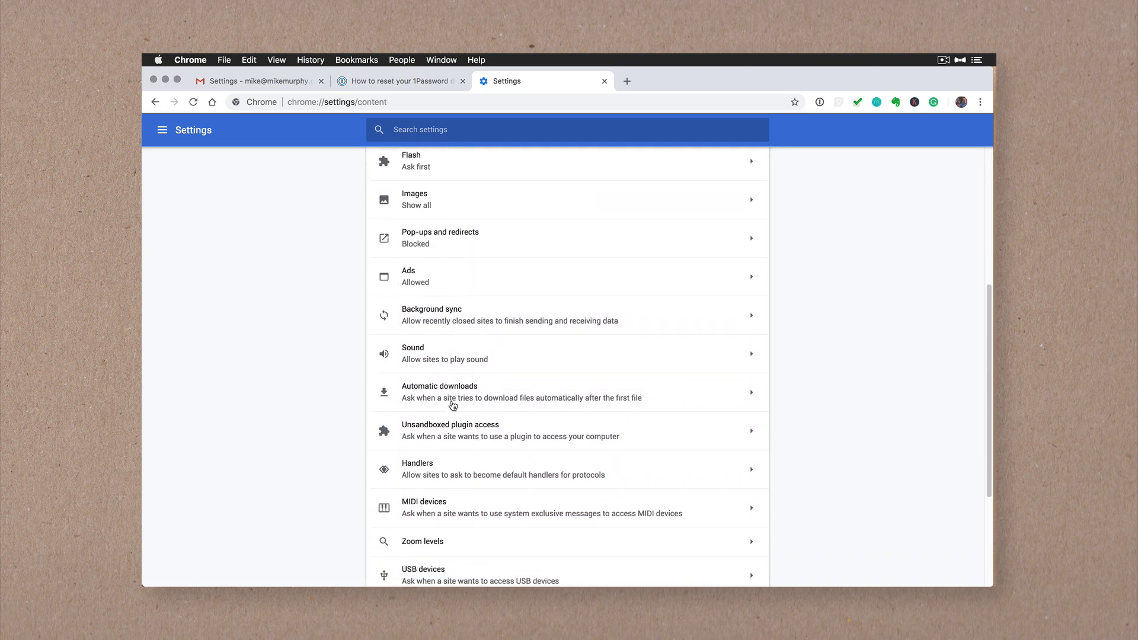
scroll("down", 3)
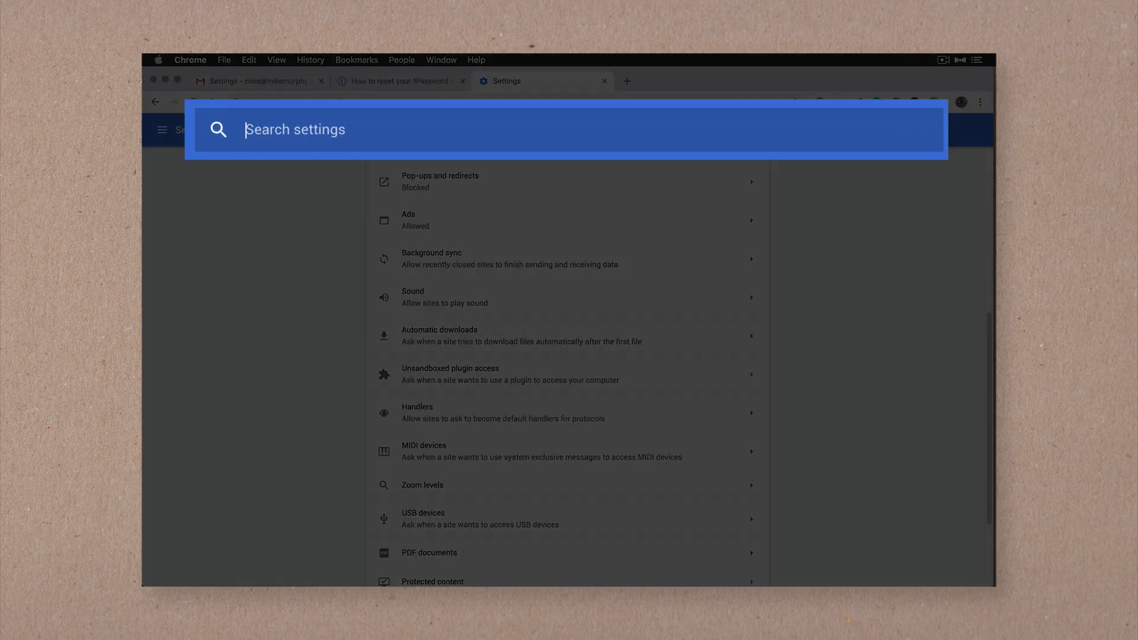
Search settings for 'hand' and reach the Handlers entry under Content settings
type("handlers")
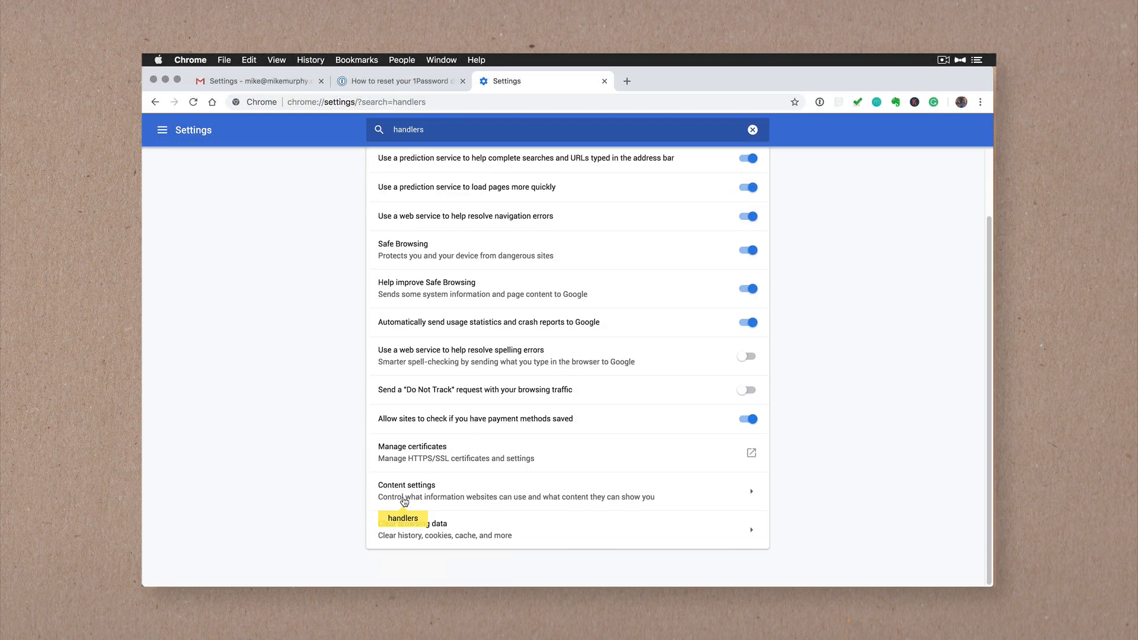
left_click(405, 491)
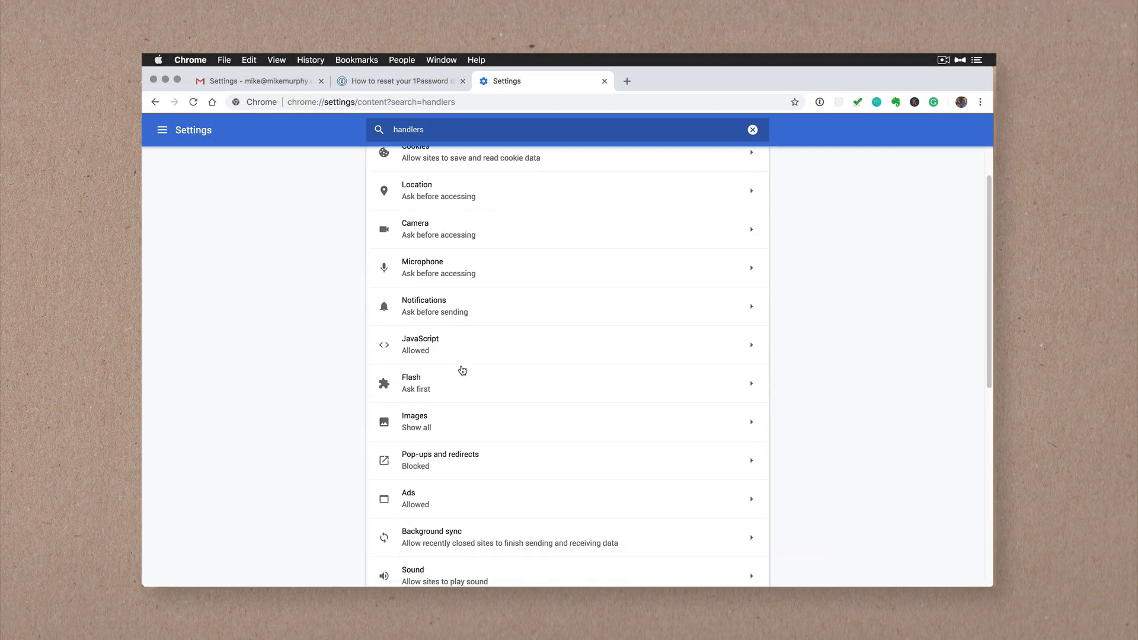
scroll("down", 3)
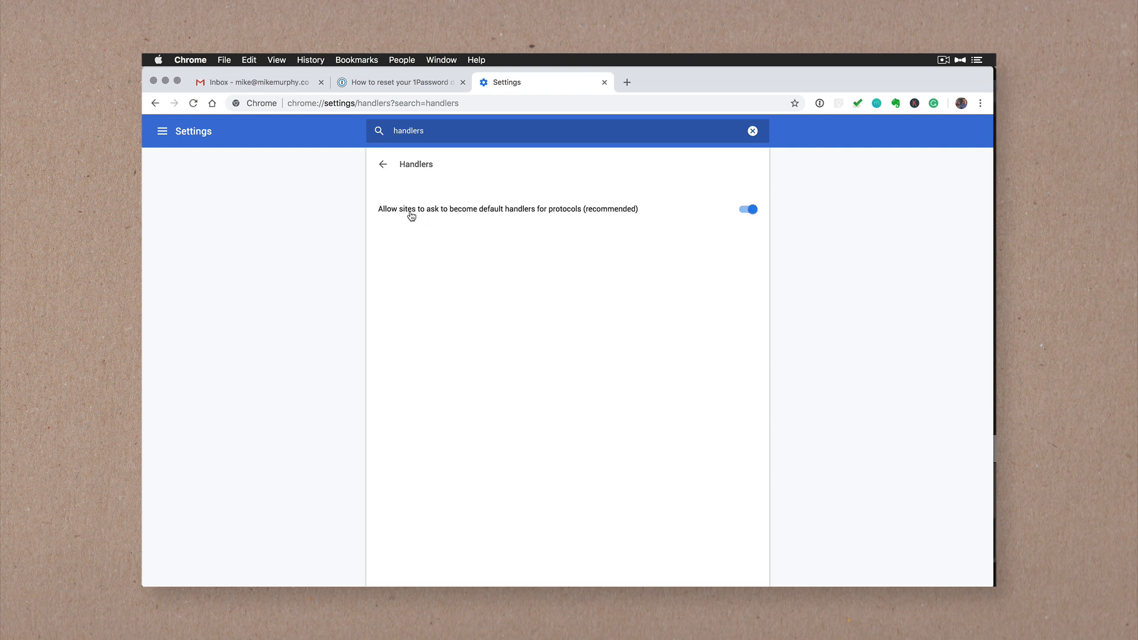
mouse_move(502, 216)
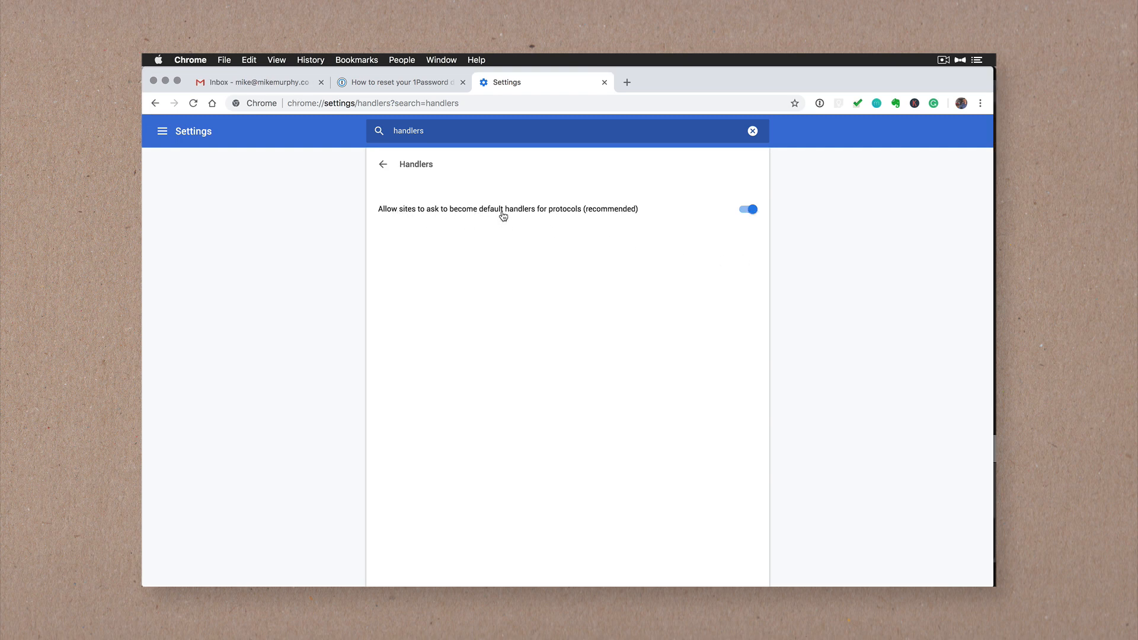
From the Gmail tab's address-bar handler icon, allow mail.google.com to open all email links
left_click(258, 82)
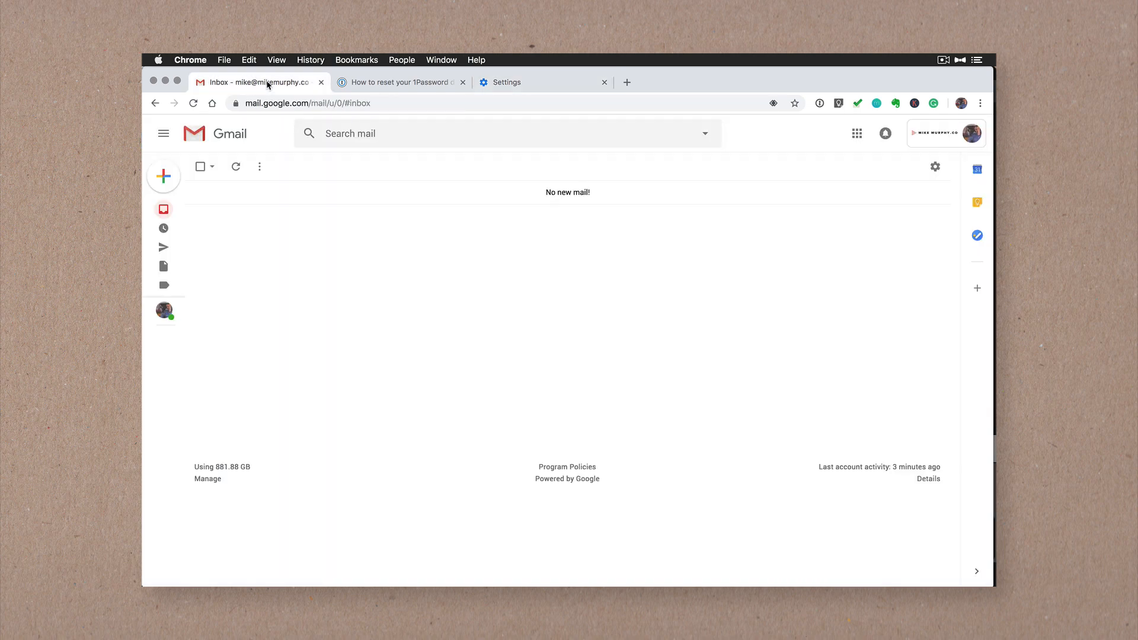
mouse_move(761, 169)
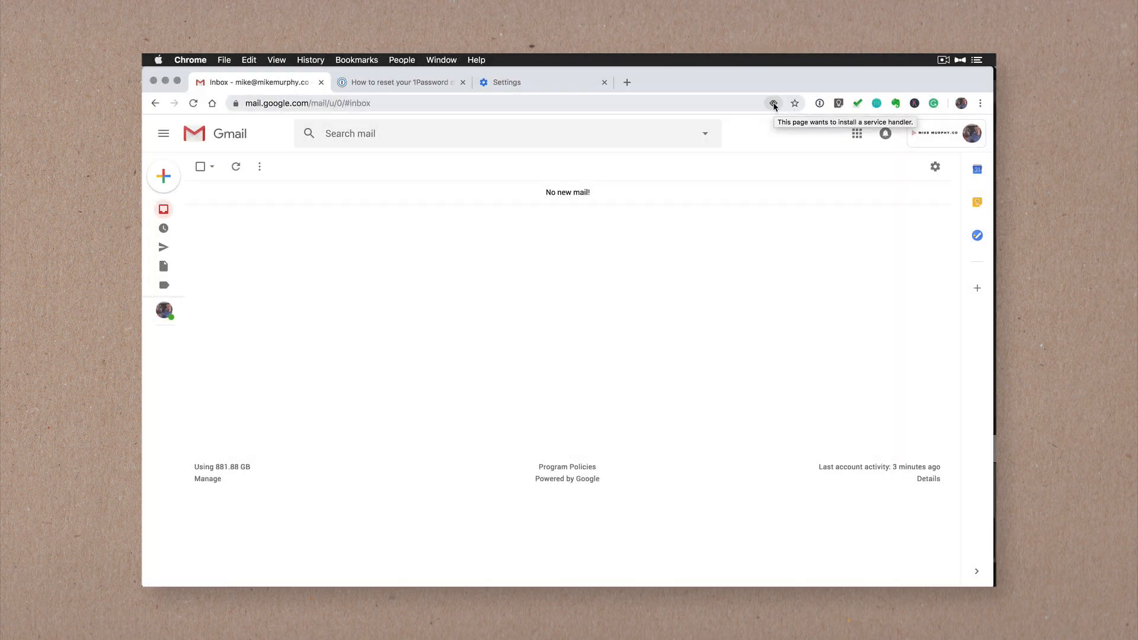
left_click(773, 103)
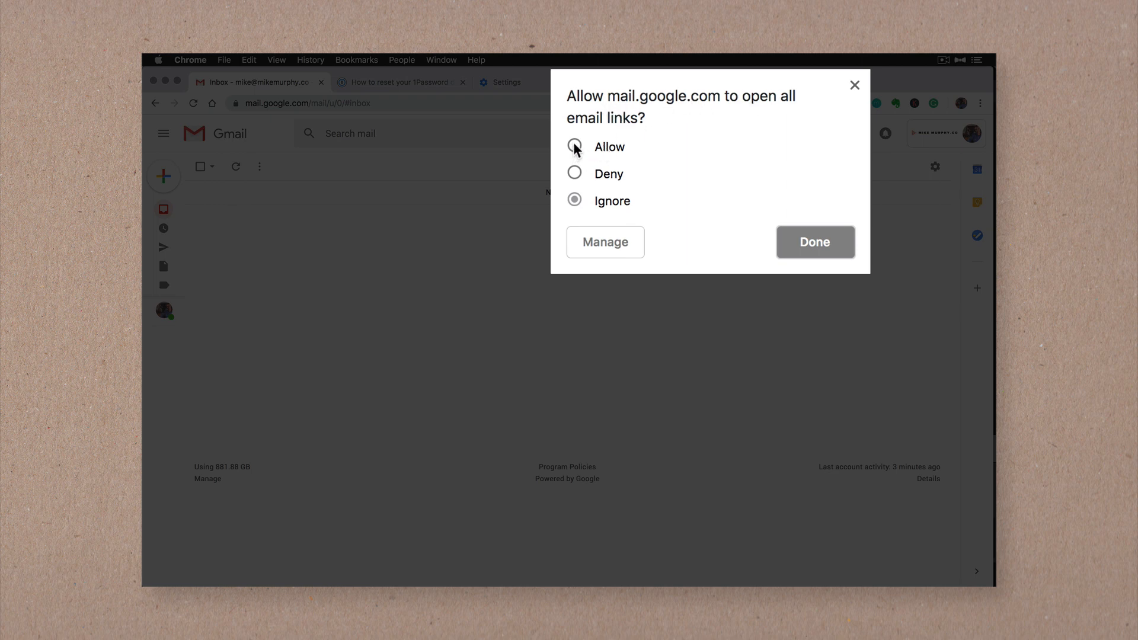
left_click(574, 147)
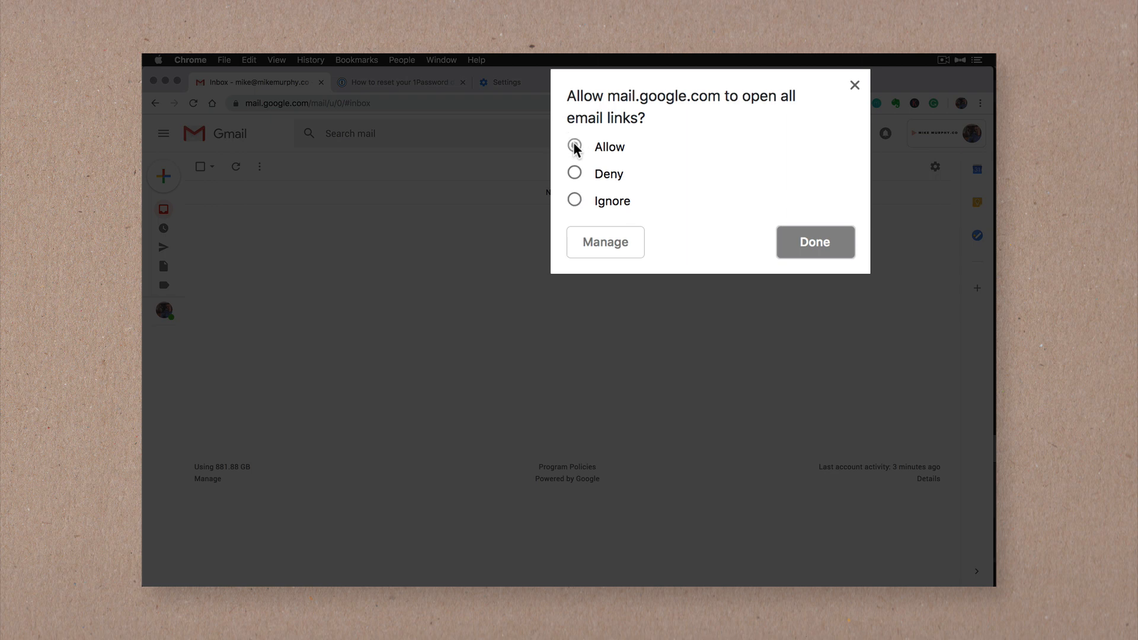
left_click(573, 147)
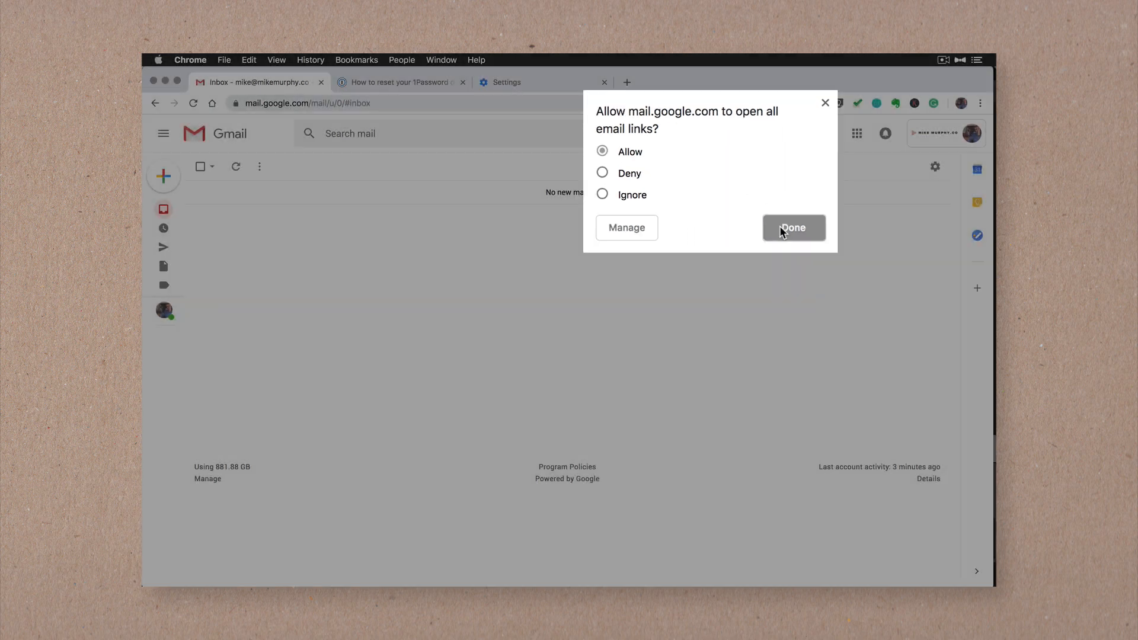
left_click(794, 228)
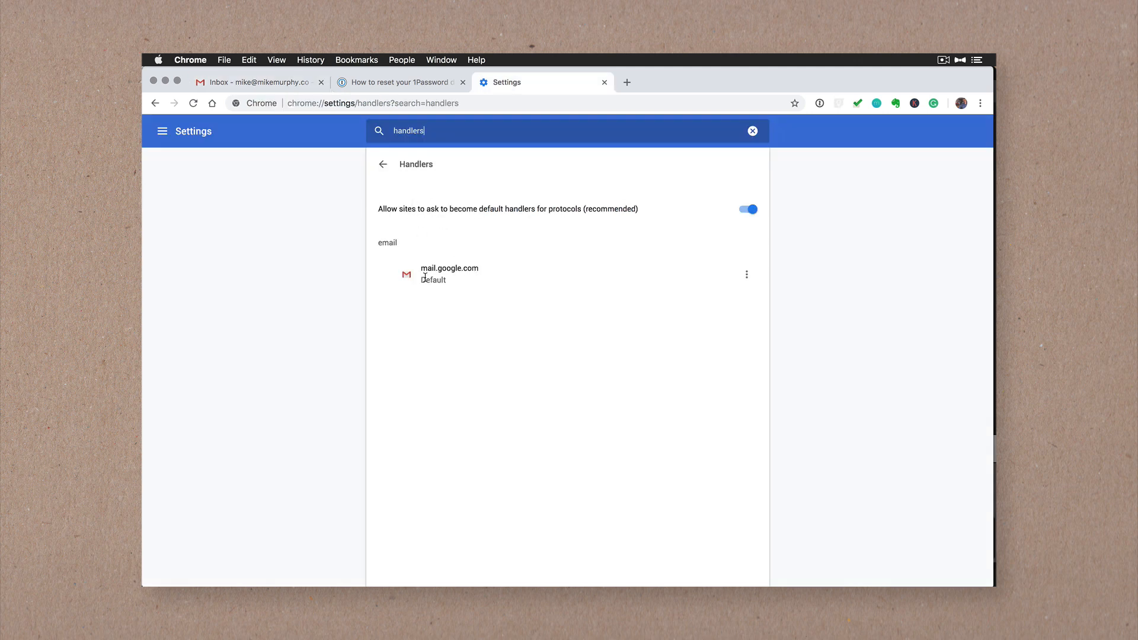
Retest the 'contact 1Password Support' link, which now opens a Gmail compose draft
left_click(401, 83)
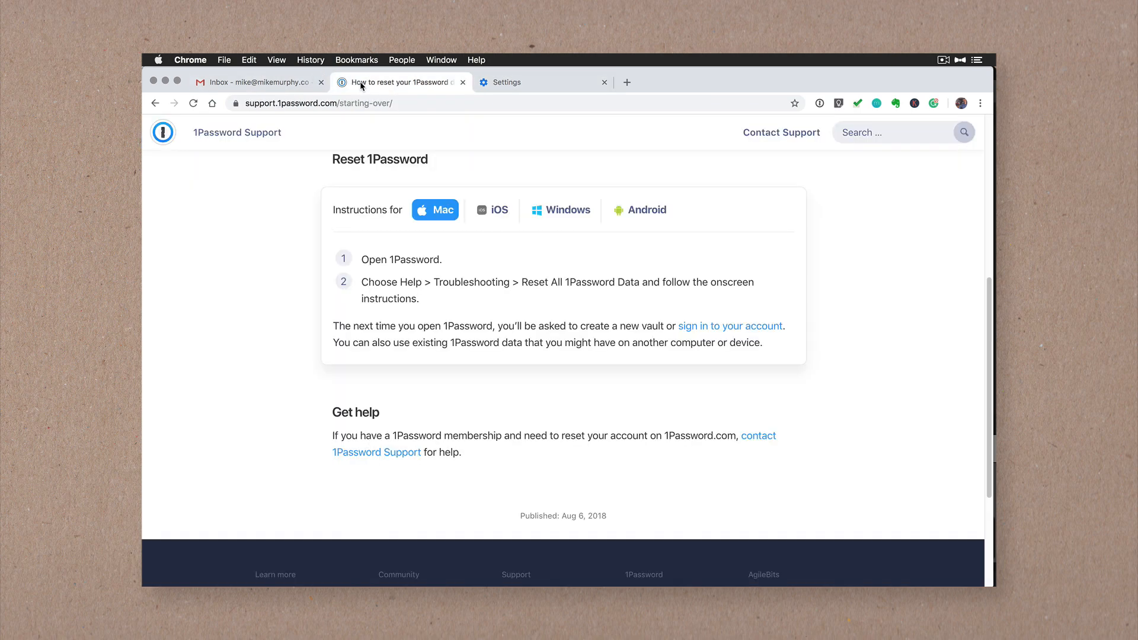
left_click(759, 436)
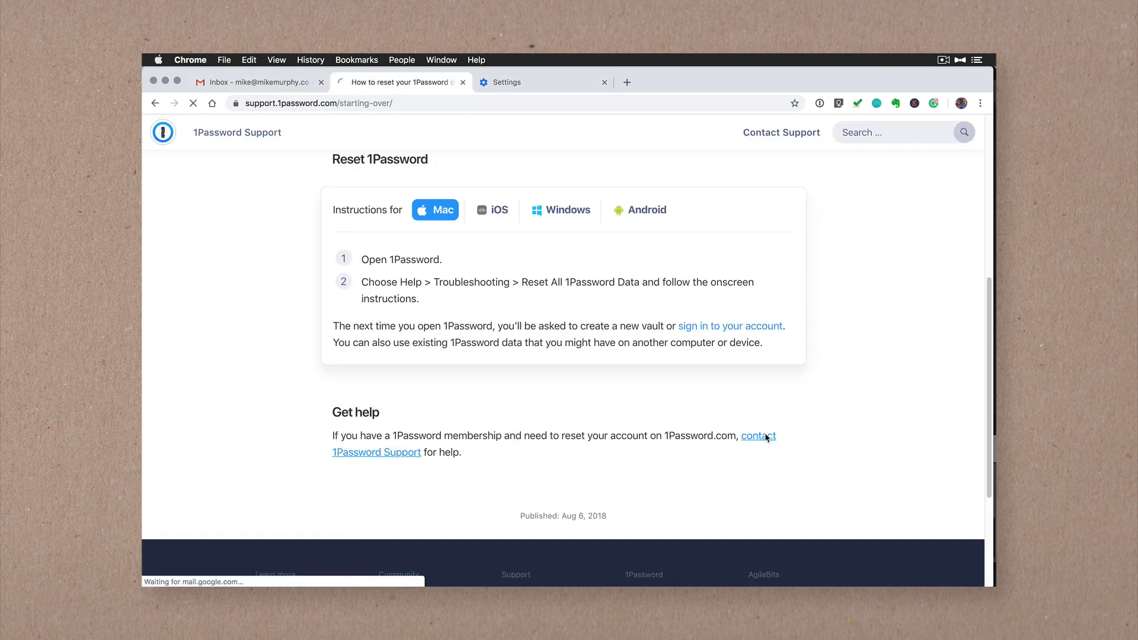
left_click(757, 437)
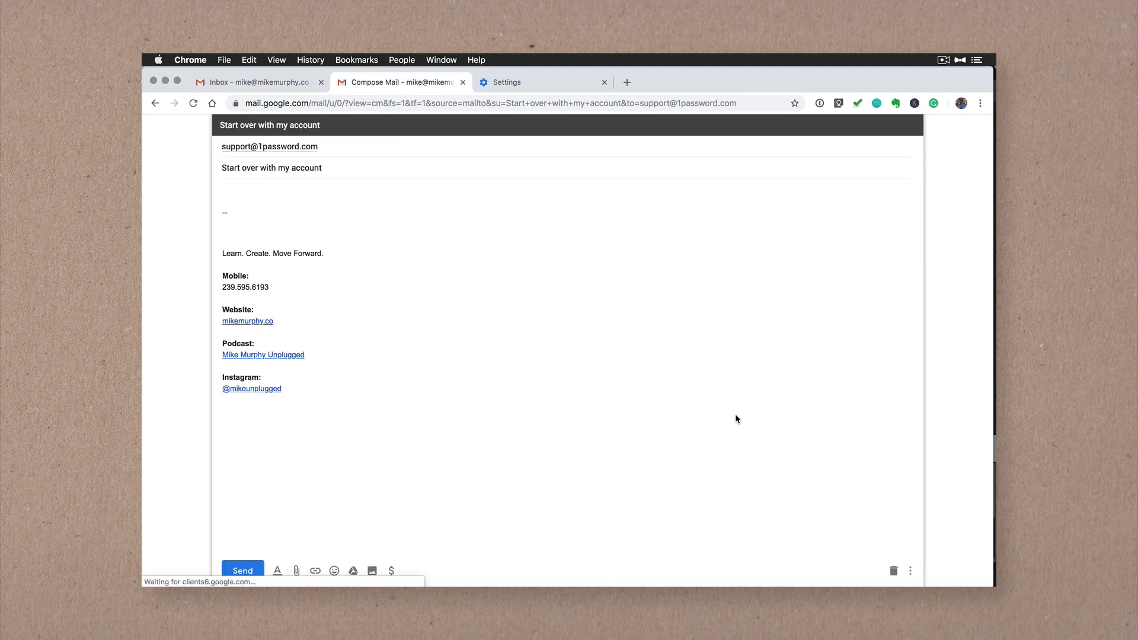
left_click(507, 81)
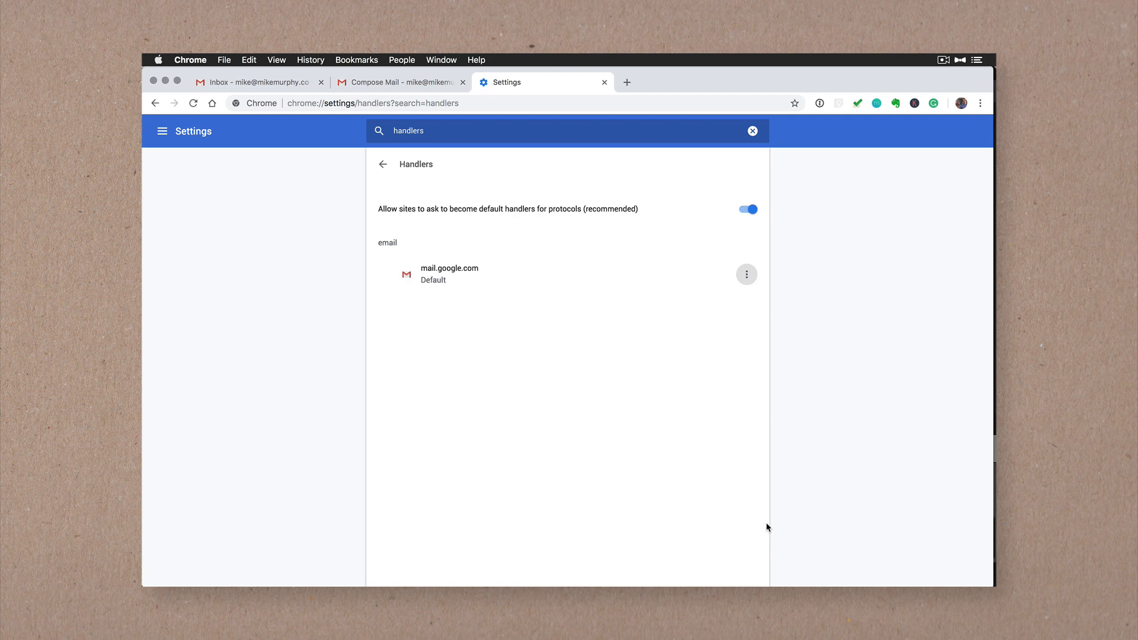
Return to Handlers settings and reveal the Remove option beside mail.google.com
left_click(432, 131)
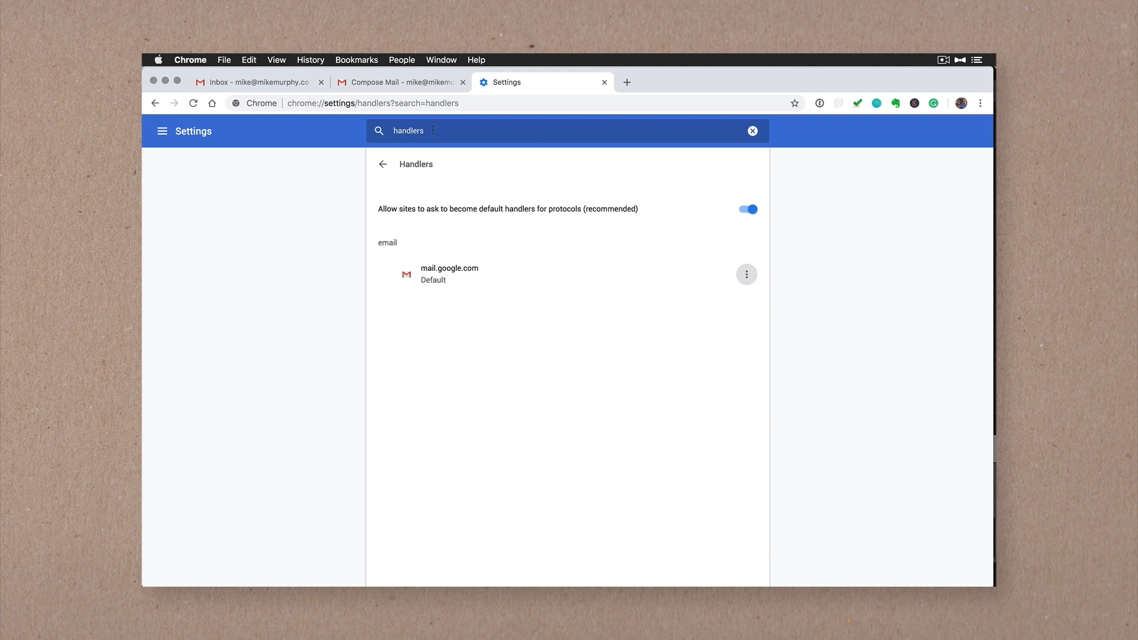
left_click(747, 274)
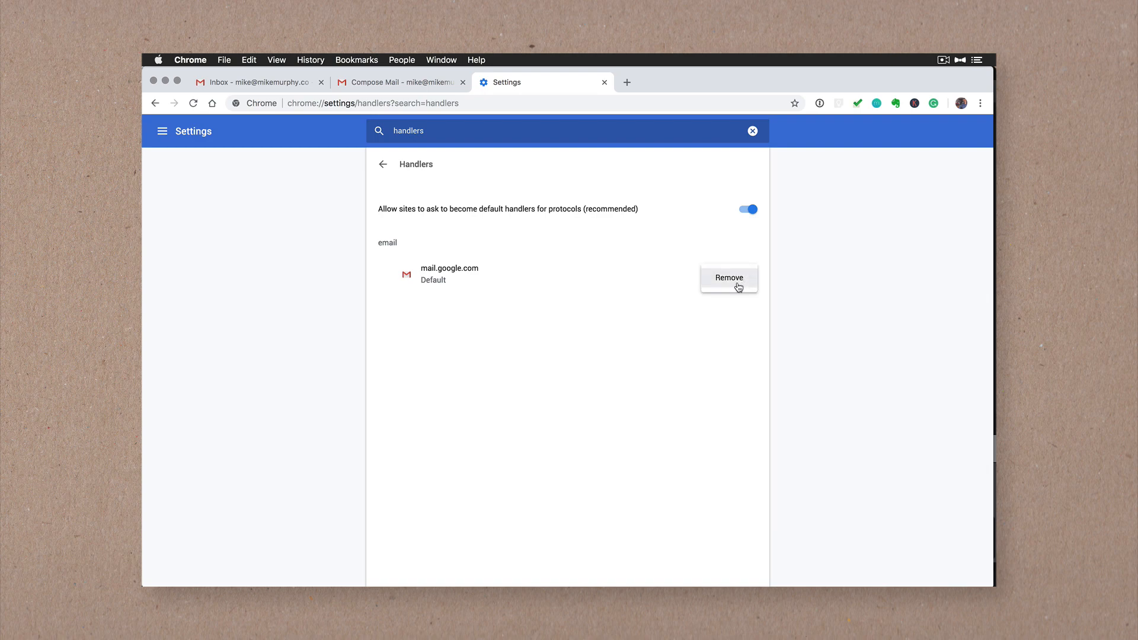
mouse_move(739, 321)
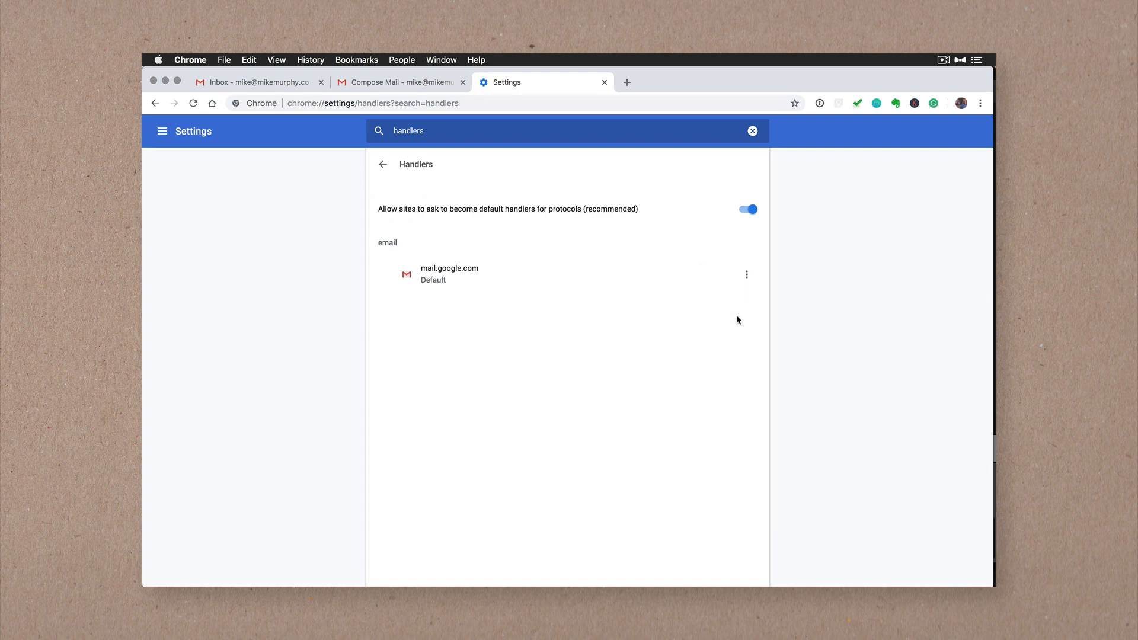